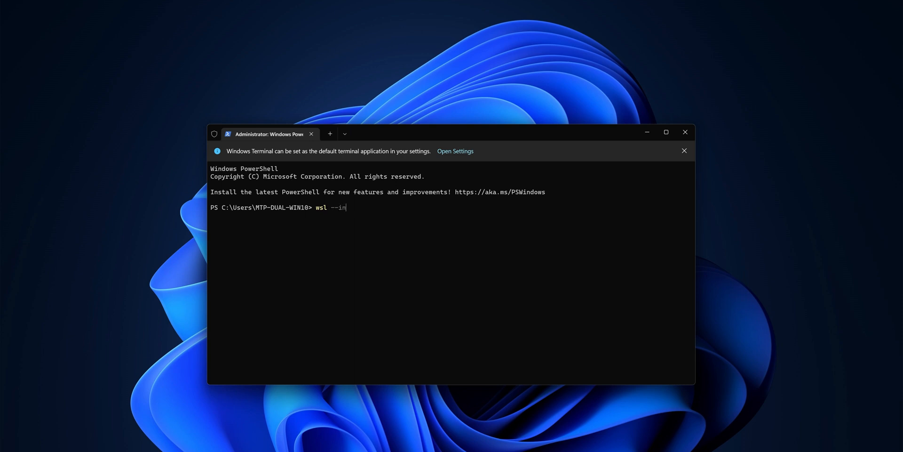
Run wsl --install from an administrator Terminal opened via the Start context menu.
{"action": "type", "text": "stall"}
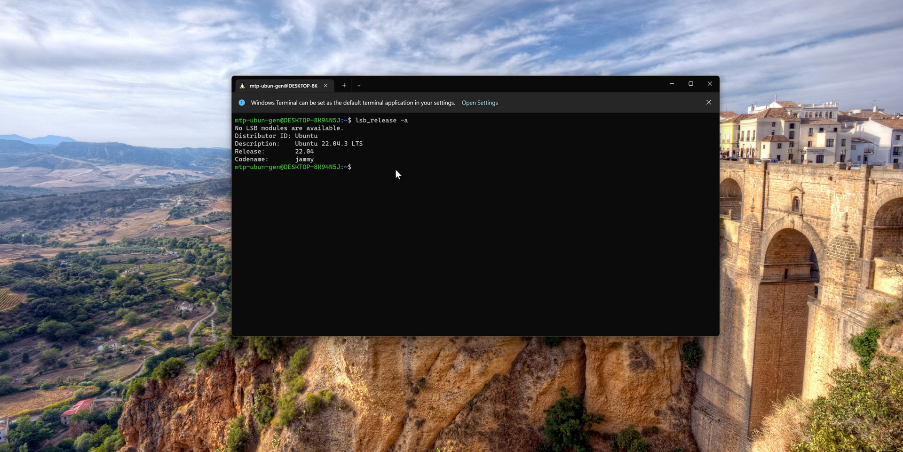
{"action": "mouse_move", "coordinate": [395, 192]}
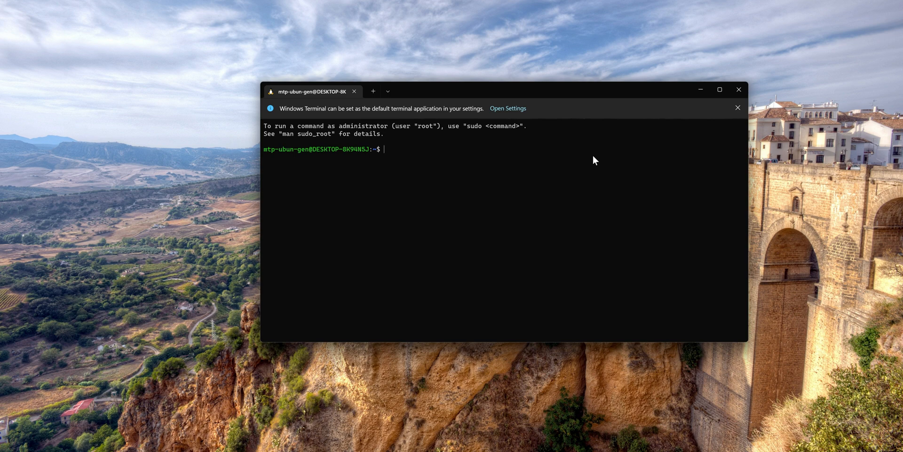
{"action": "mouse_move", "coordinate": [287, 123]}
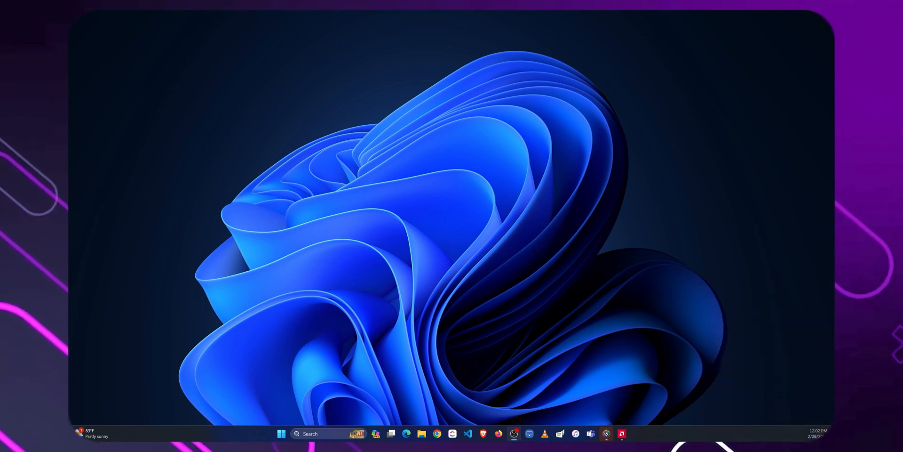
{"action": "mouse_move", "coordinate": [303, 388]}
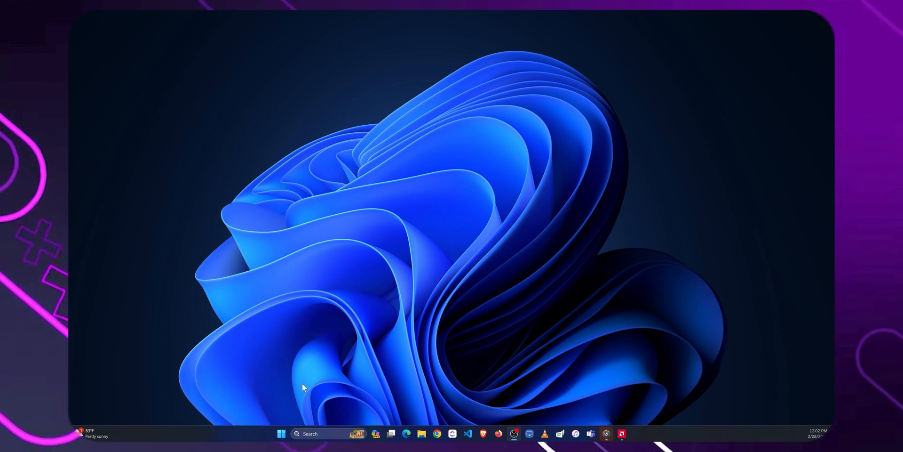
{"action": "right_click", "coordinate": [282, 433]}
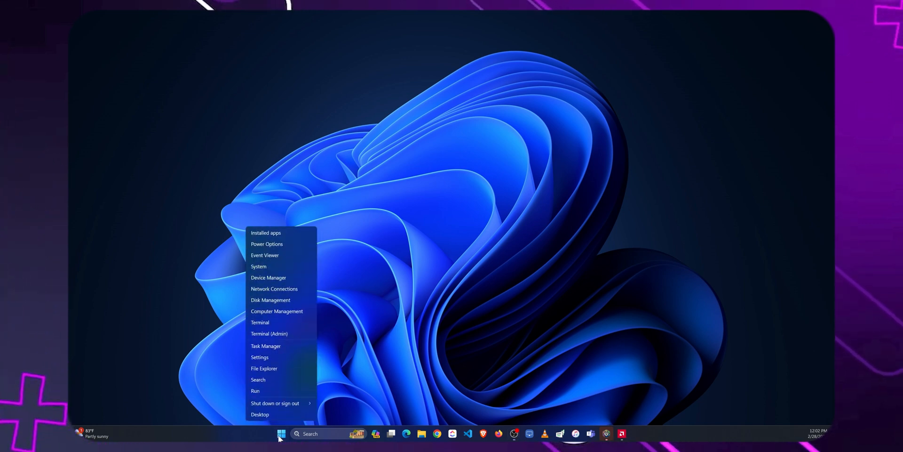
{"action": "mouse_move", "coordinate": [291, 354]}
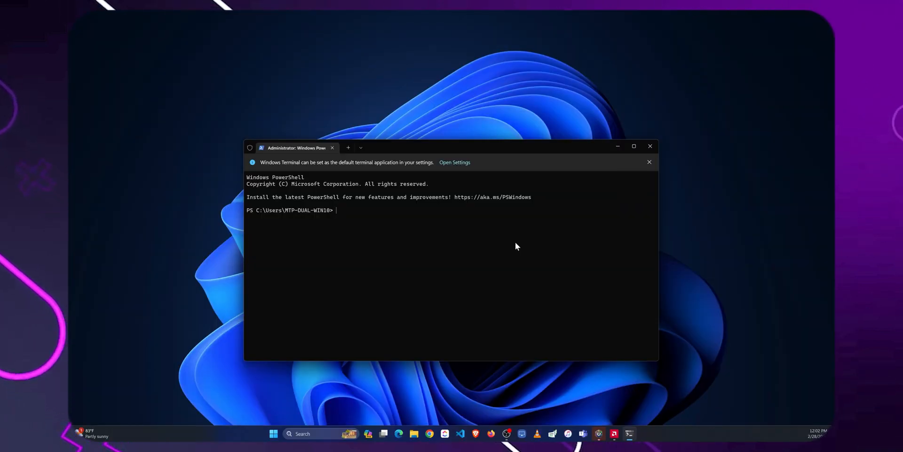
{"action": "type", "text": "wsll"}
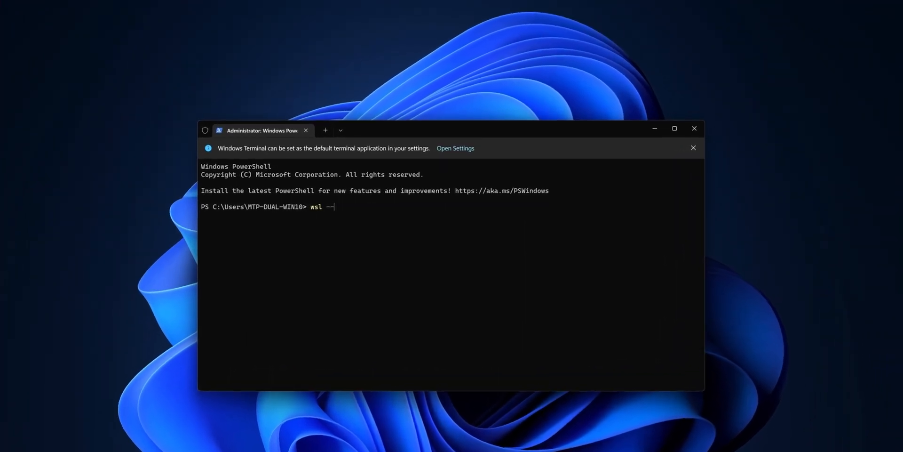
{"action": "type", "text": "install"}
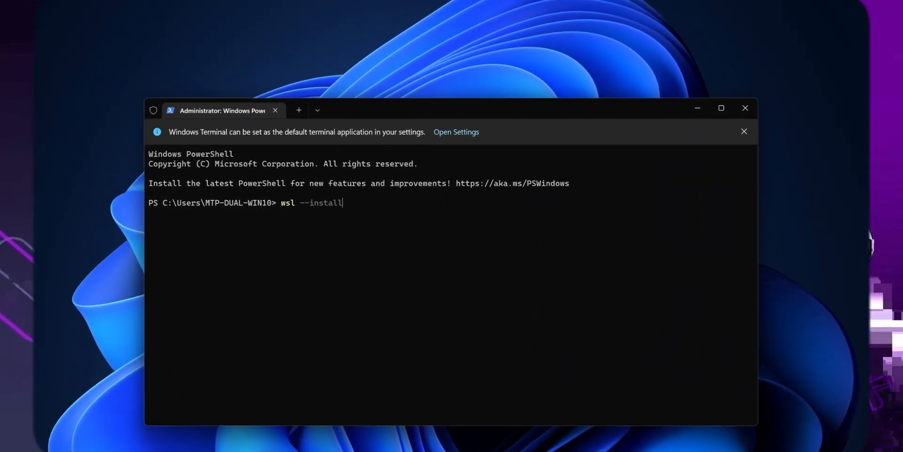
{"action": "key", "text": "Return"}
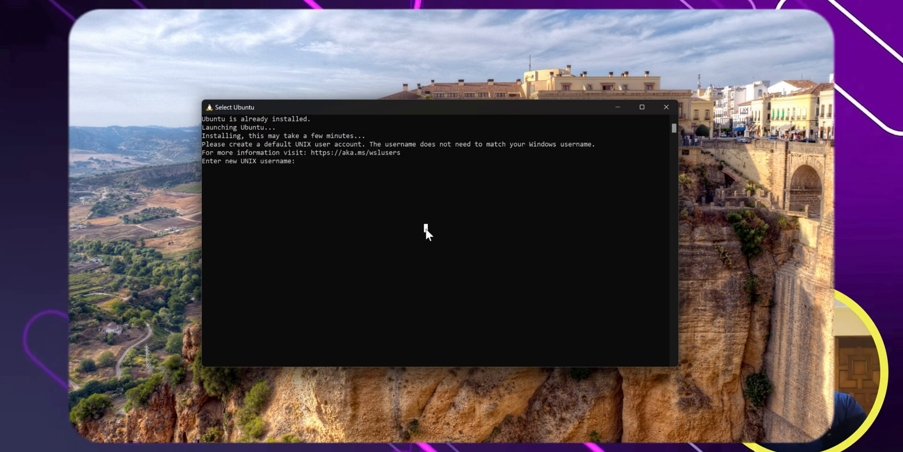
Create the UNIX account with username 'mtp-ubun-gen'.
{"action": "type", "text": "mtp-"}
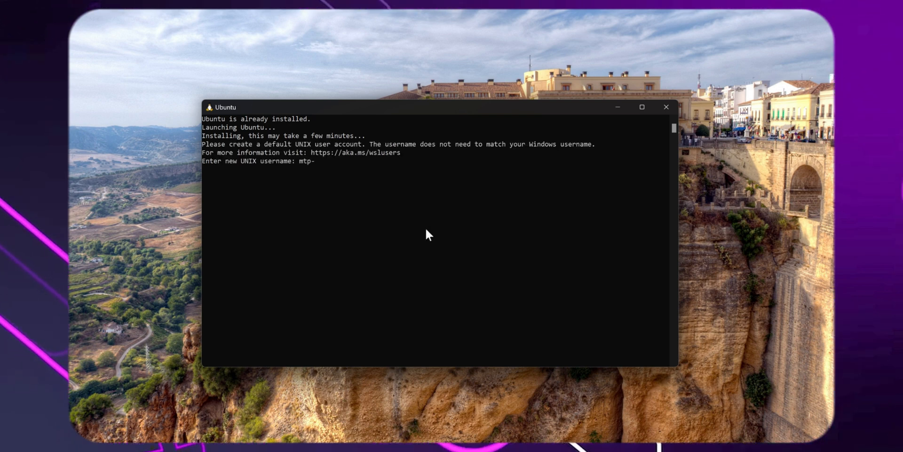
{"action": "type", "text": "ubun"}
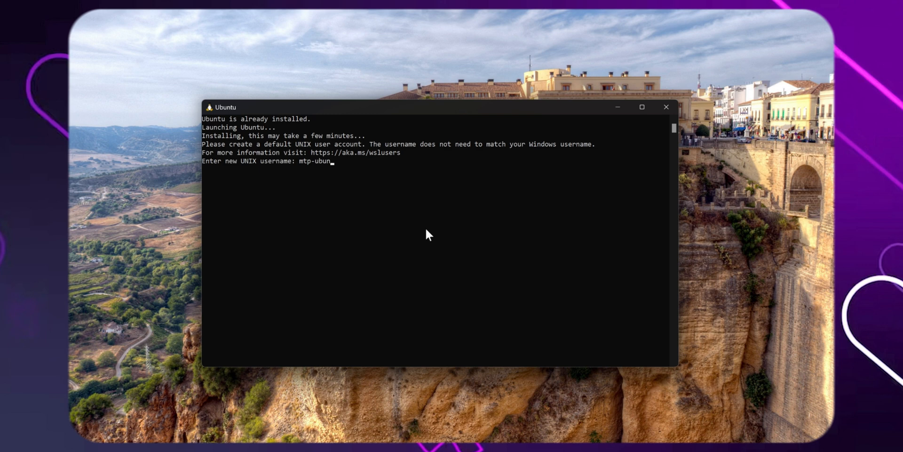
{"action": "type", "text": "-gen"}
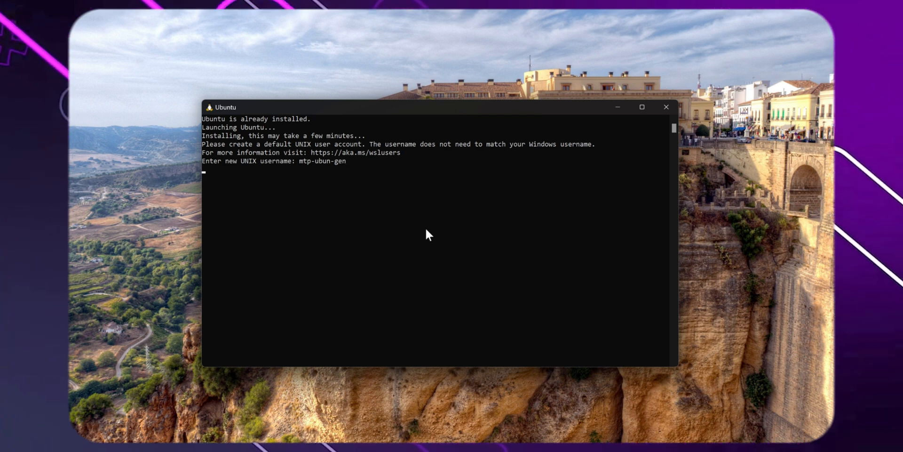
{"action": "key", "text": "Return"}
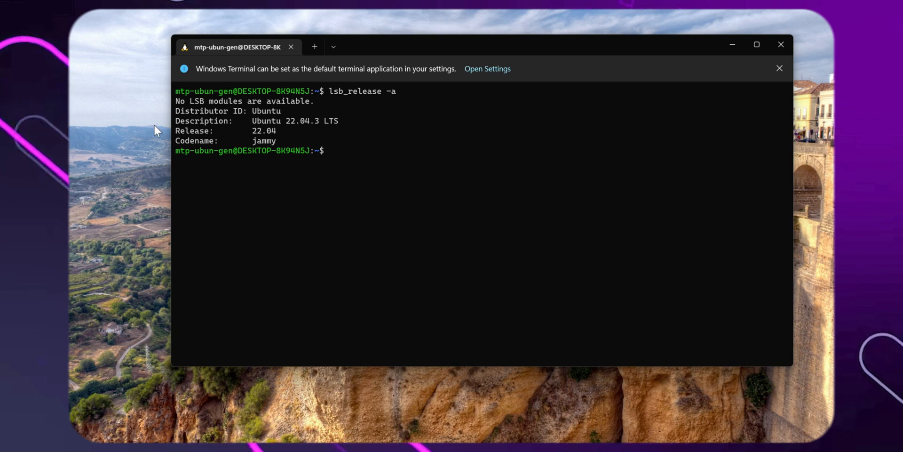
{"action": "mouse_move", "coordinate": [378, 185]}
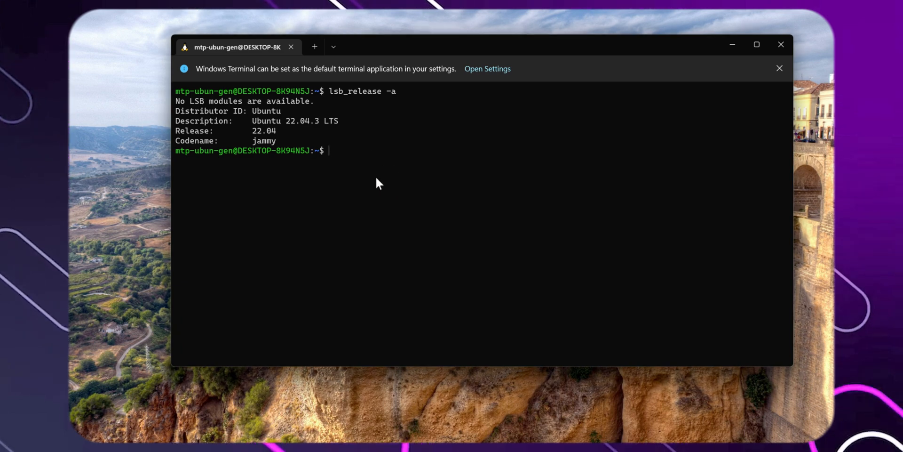
Refresh package lists with sudo apt-get update, then run sudo apt-get upgrade.
{"action": "type", "text": "sudo apt-"}
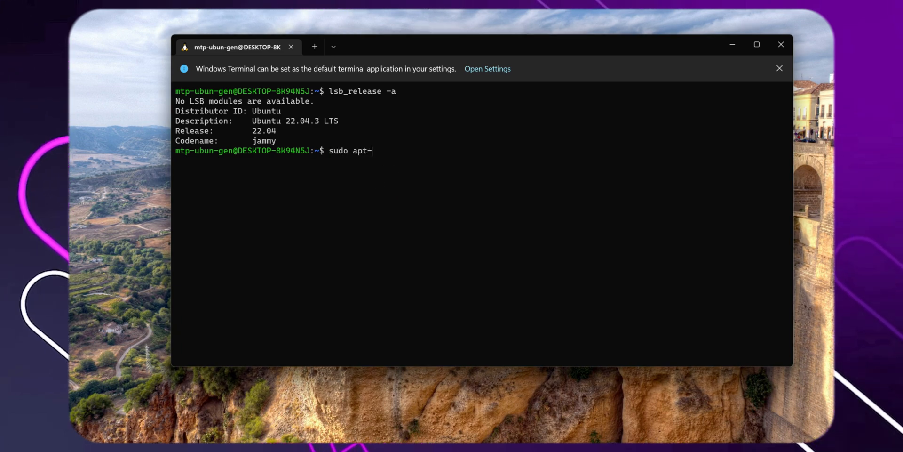
{"action": "key", "text": "Return"}
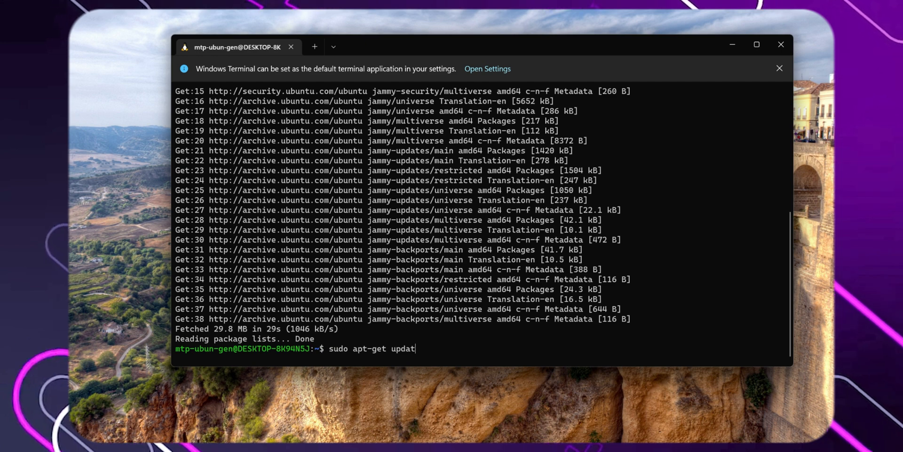
{"action": "key", "text": "Return"}
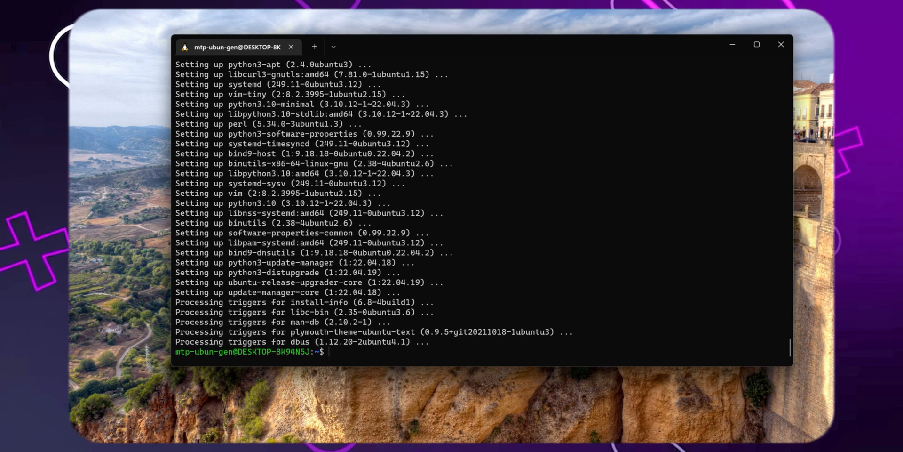
Run sudo apt-get dist-upgrade, then start sudo apt-get autoremove.
{"action": "type", "text": "sudo apt-get upgrade"}
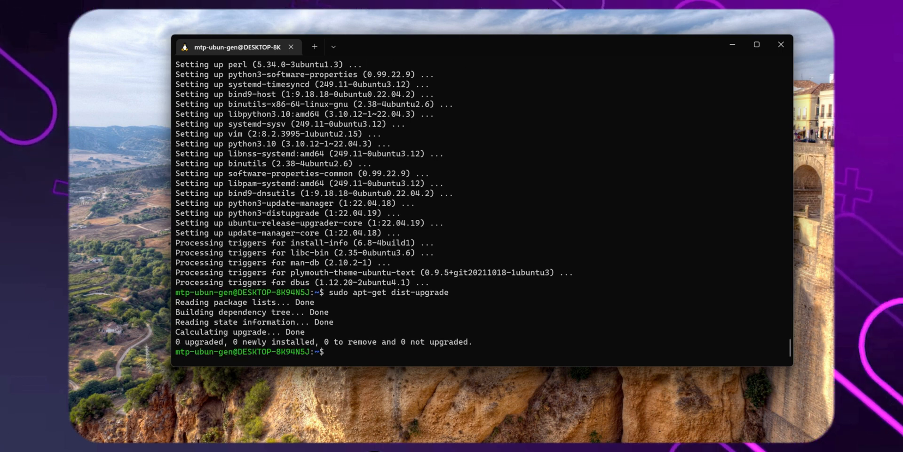
{"action": "type", "text": "sudo apt-get dist-upgrade"}
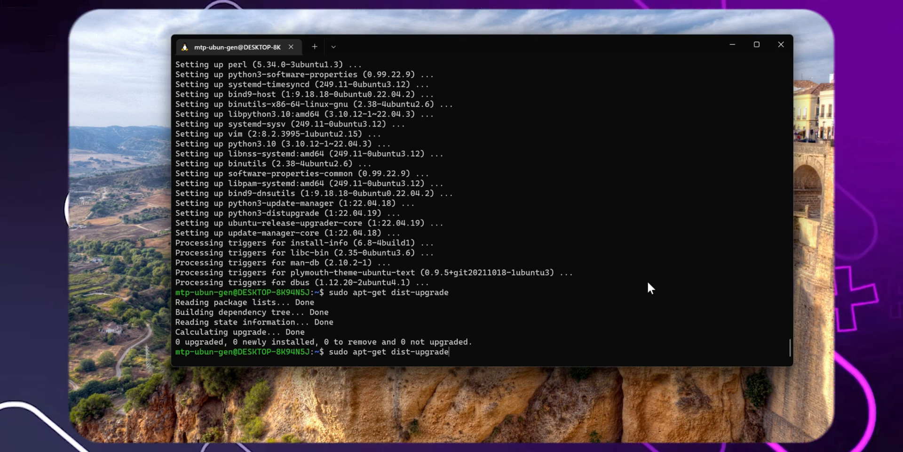
{"action": "key", "text": "BackSpace"}
{"action": "type", "text": "auto"}
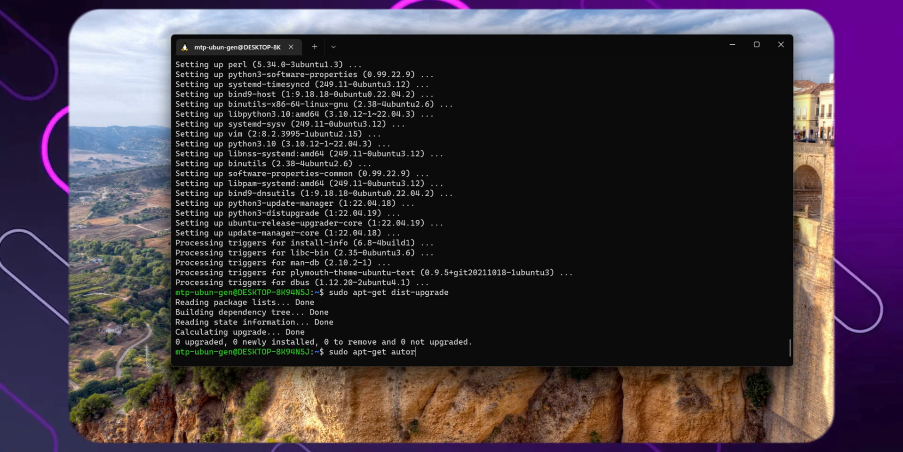
{"action": "key", "text": "Return"}
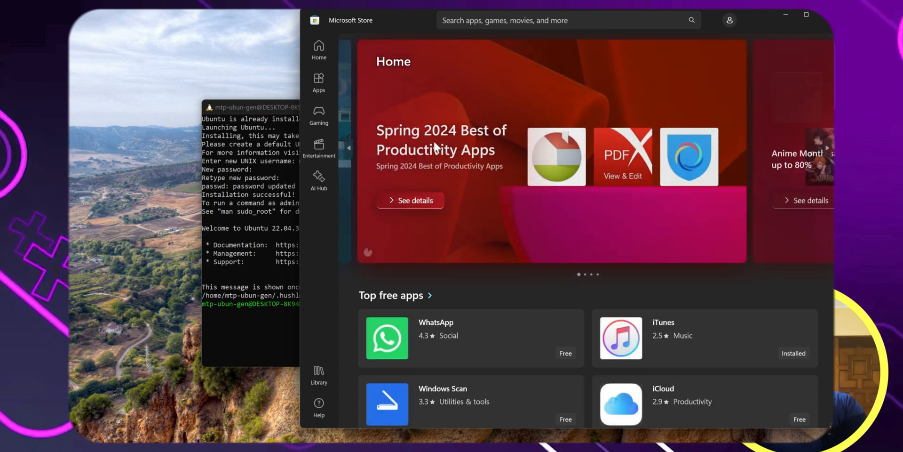
Search the Store for 'terminal' and open the installed Windows Terminal.
{"action": "left_click", "coordinate": [565, 20]}
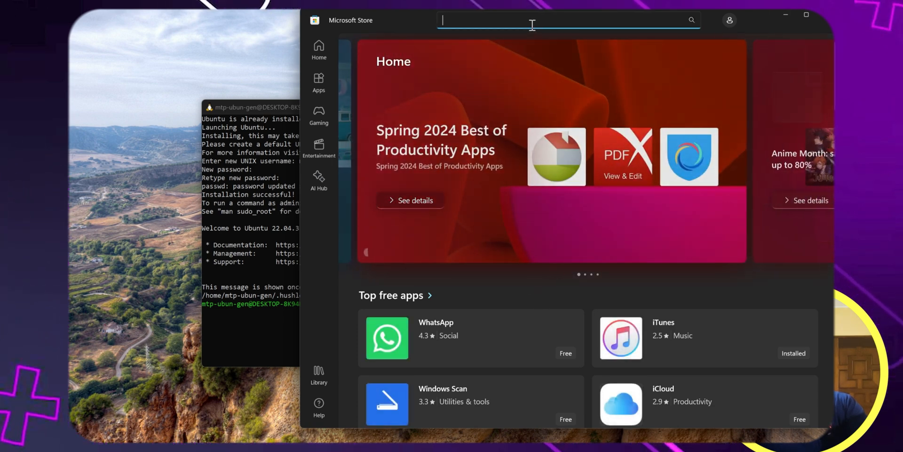
{"action": "mouse_move", "coordinate": [762, 29]}
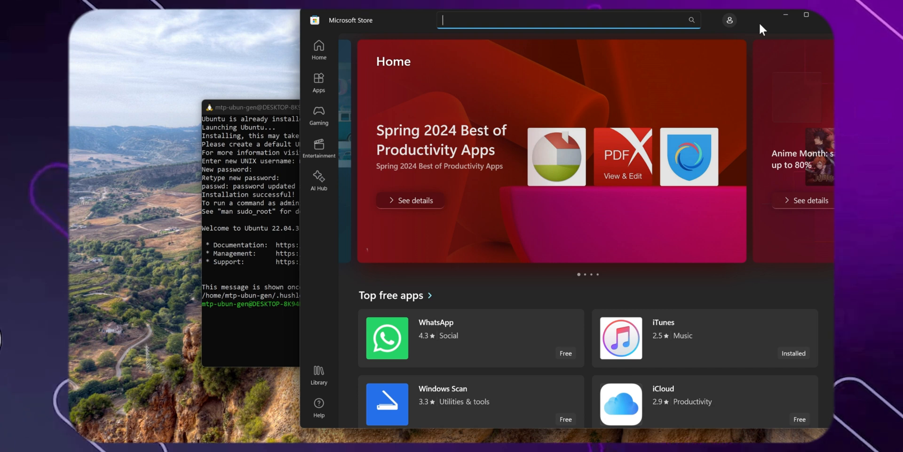
{"action": "type", "text": "terminal"}
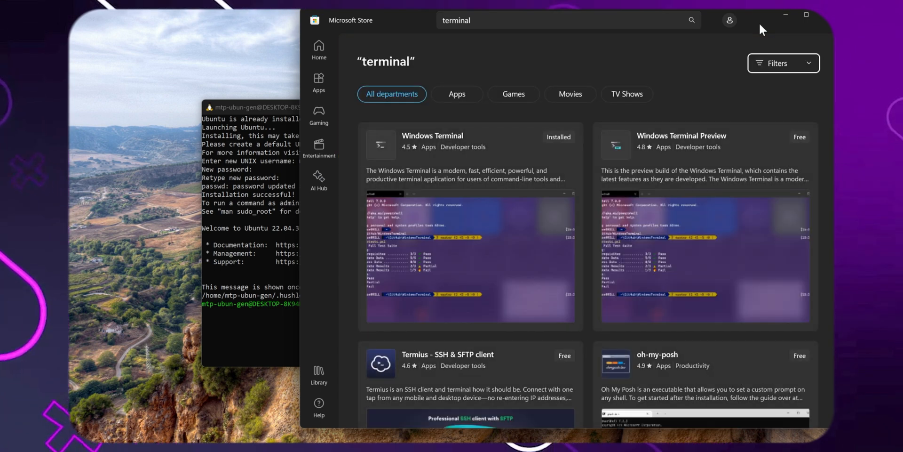
{"action": "mouse_move", "coordinate": [494, 142]}
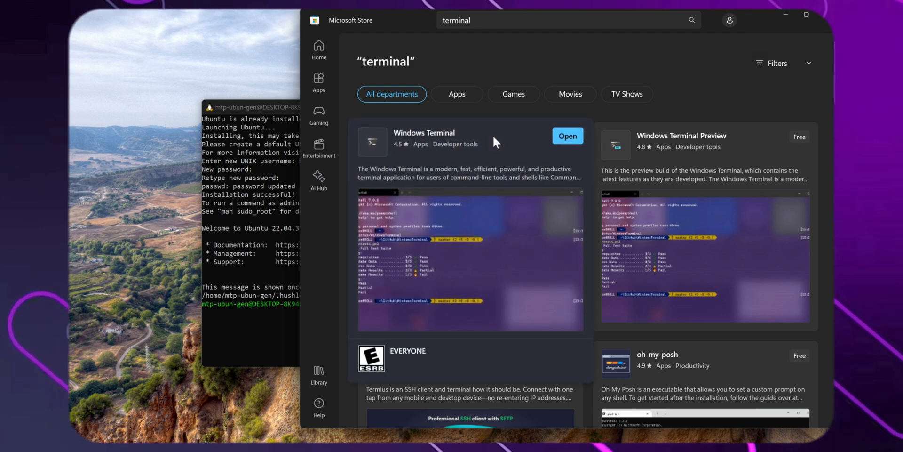
{"action": "mouse_move", "coordinate": [567, 136]}
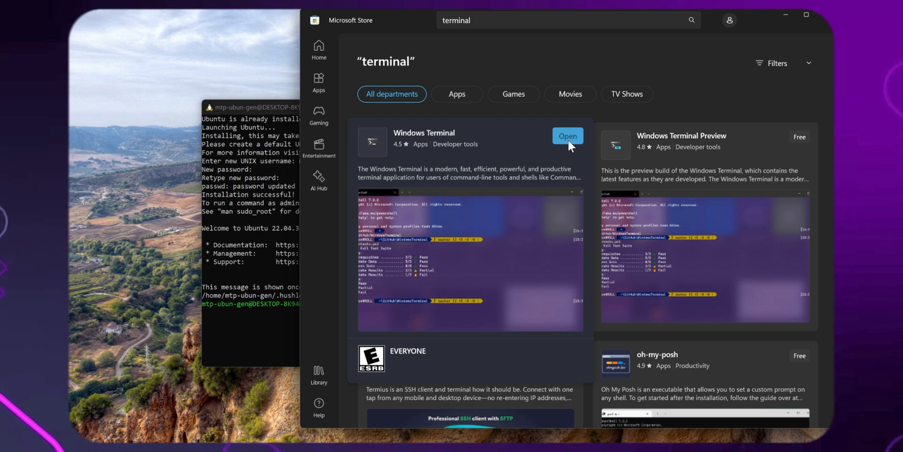
{"action": "left_click", "coordinate": [567, 135]}
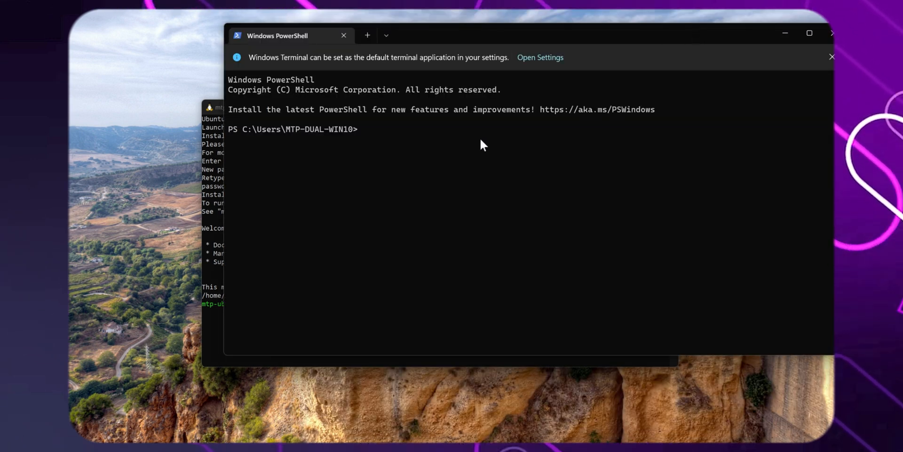
{"action": "mouse_move", "coordinate": [367, 36]}
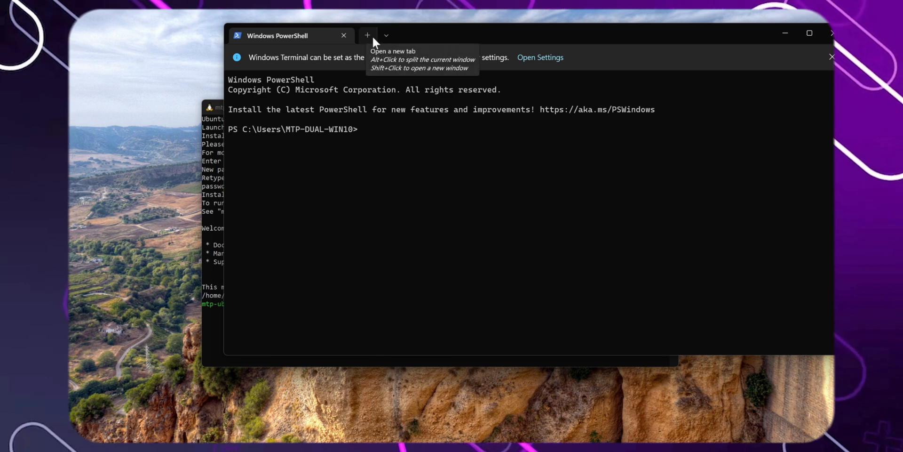
Set the Startup default profile to Ubuntu, save, and close all tabs.
{"action": "left_click", "coordinate": [540, 57]}
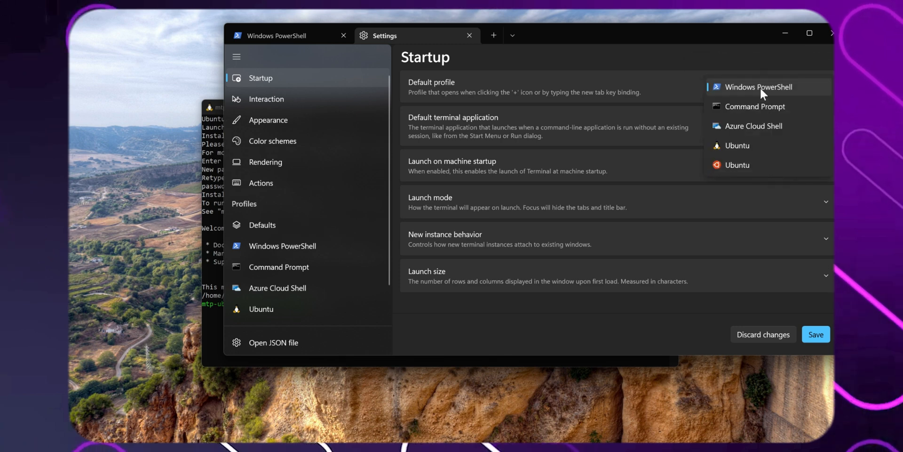
{"action": "mouse_move", "coordinate": [752, 145]}
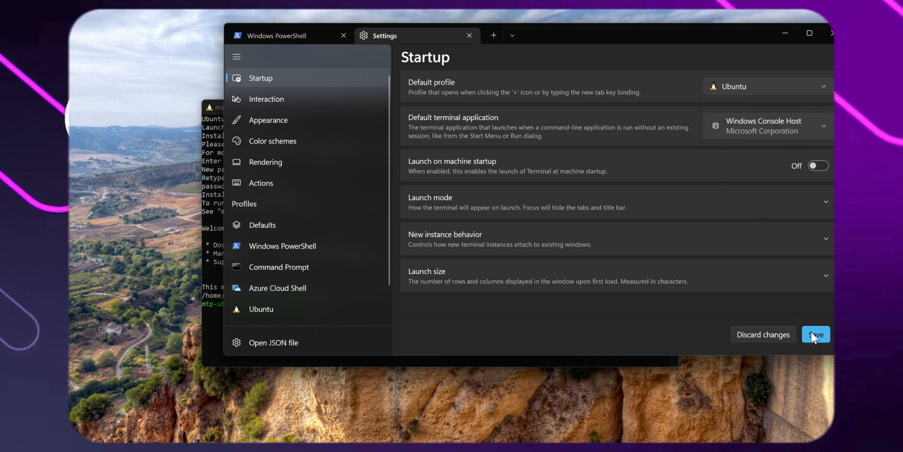
{"action": "left_click", "coordinate": [816, 334]}
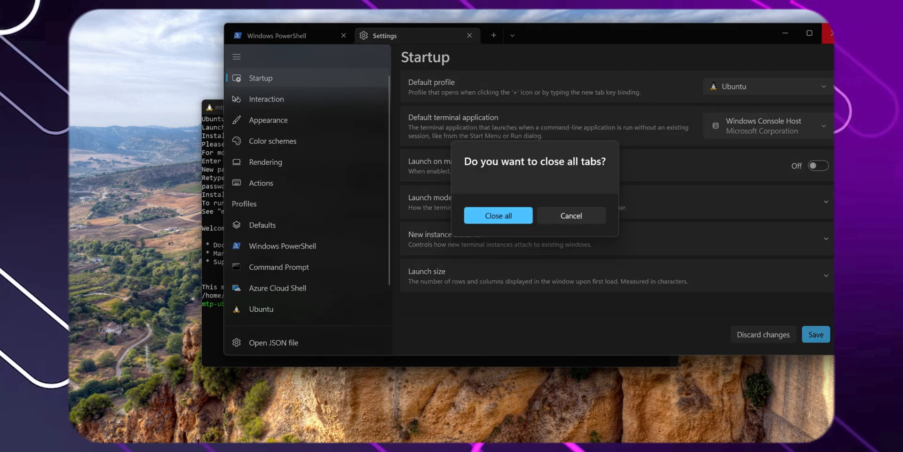
{"action": "left_click", "coordinate": [497, 215]}
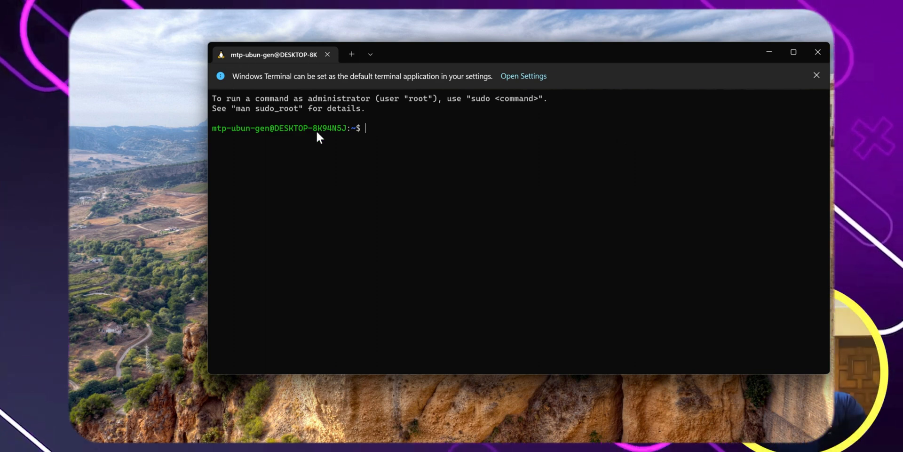
{"action": "mouse_move", "coordinate": [490, 189]}
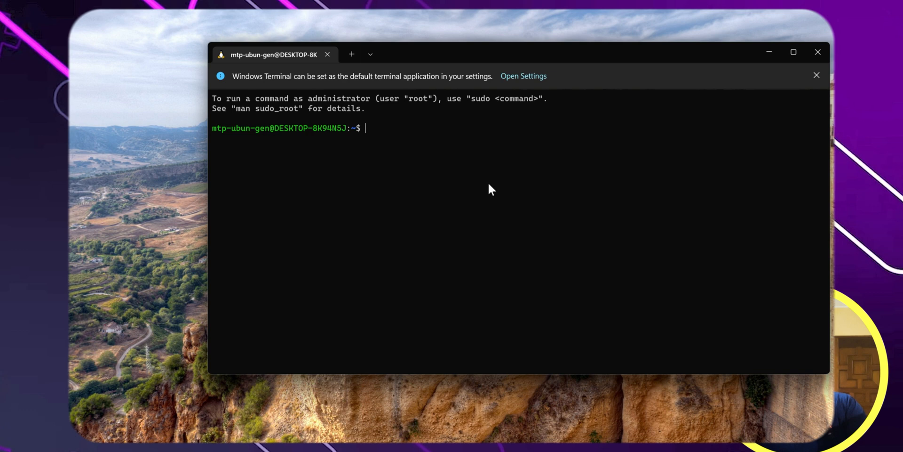